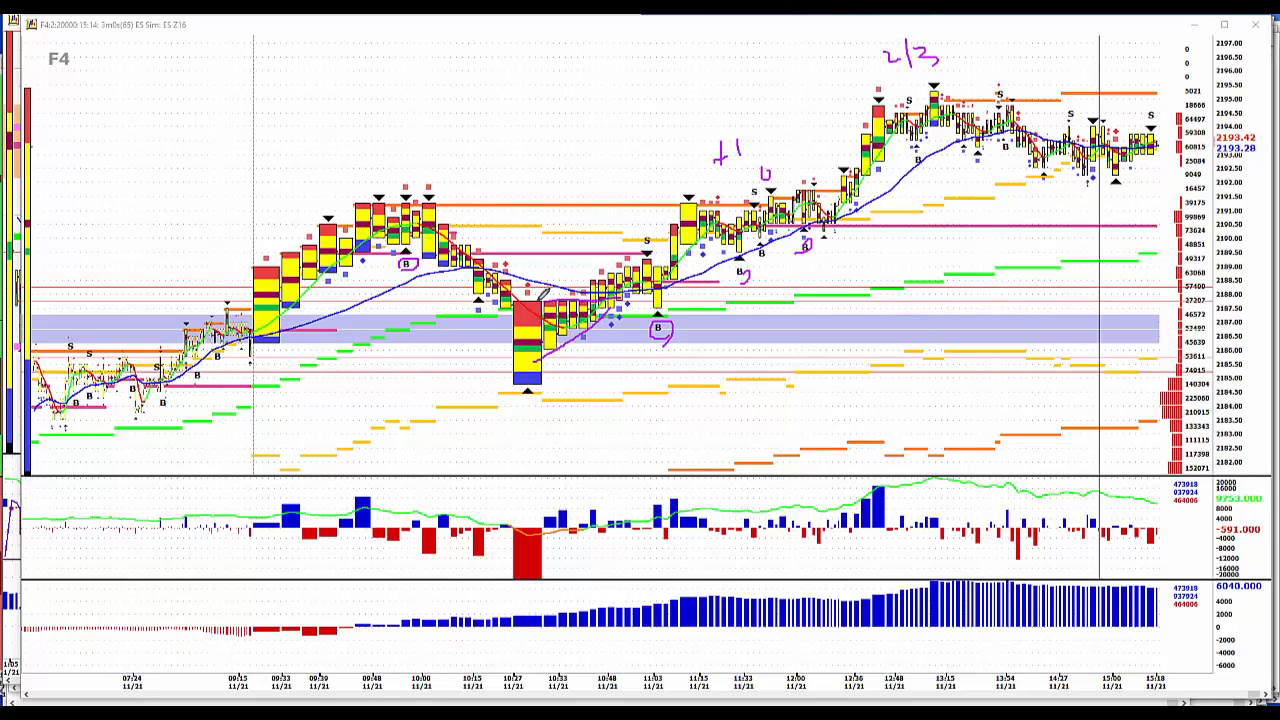
mouse_move(416, 460)
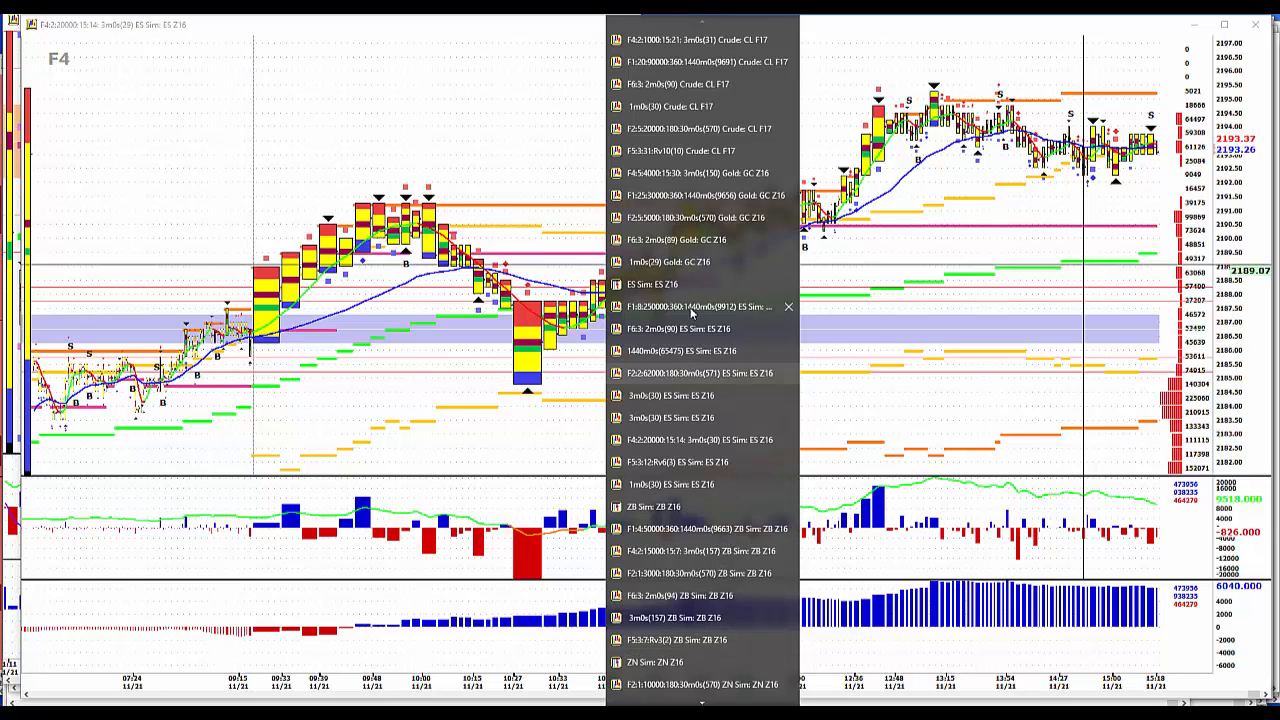
Step: Bring up the ES Z16 F2 market profile chart from the window list
click(696, 306)
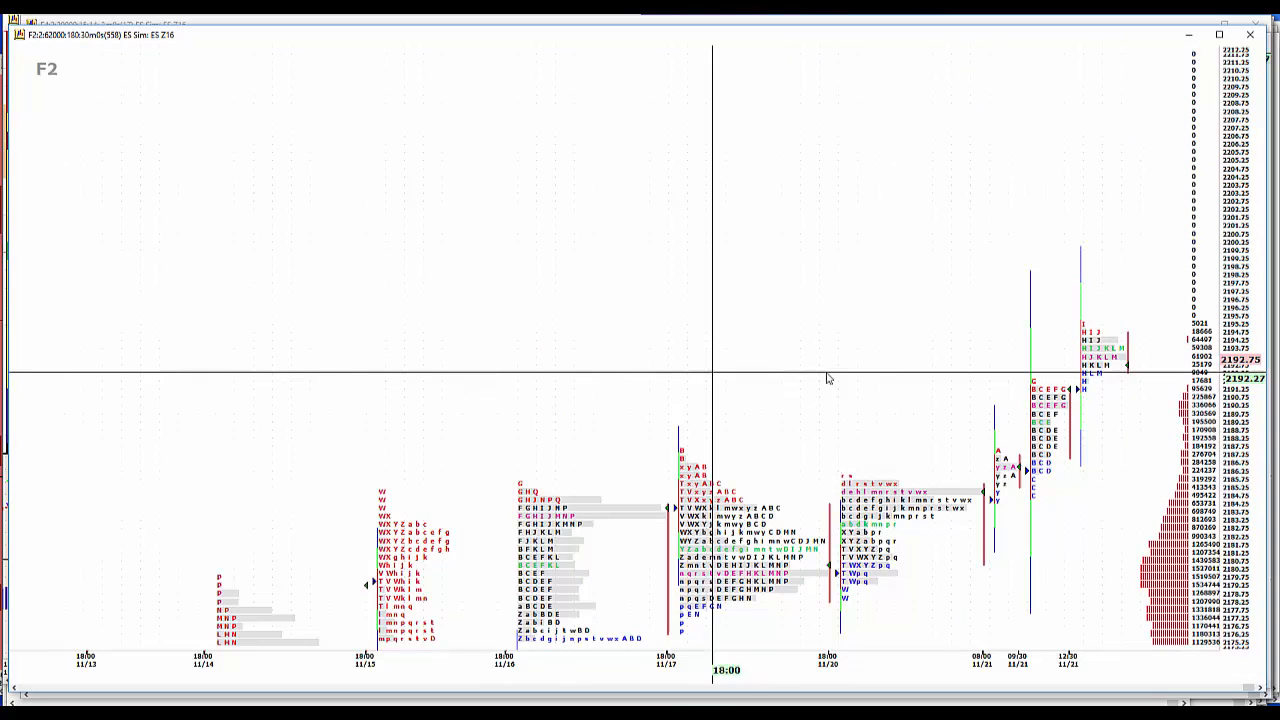
mouse_move(1084, 456)
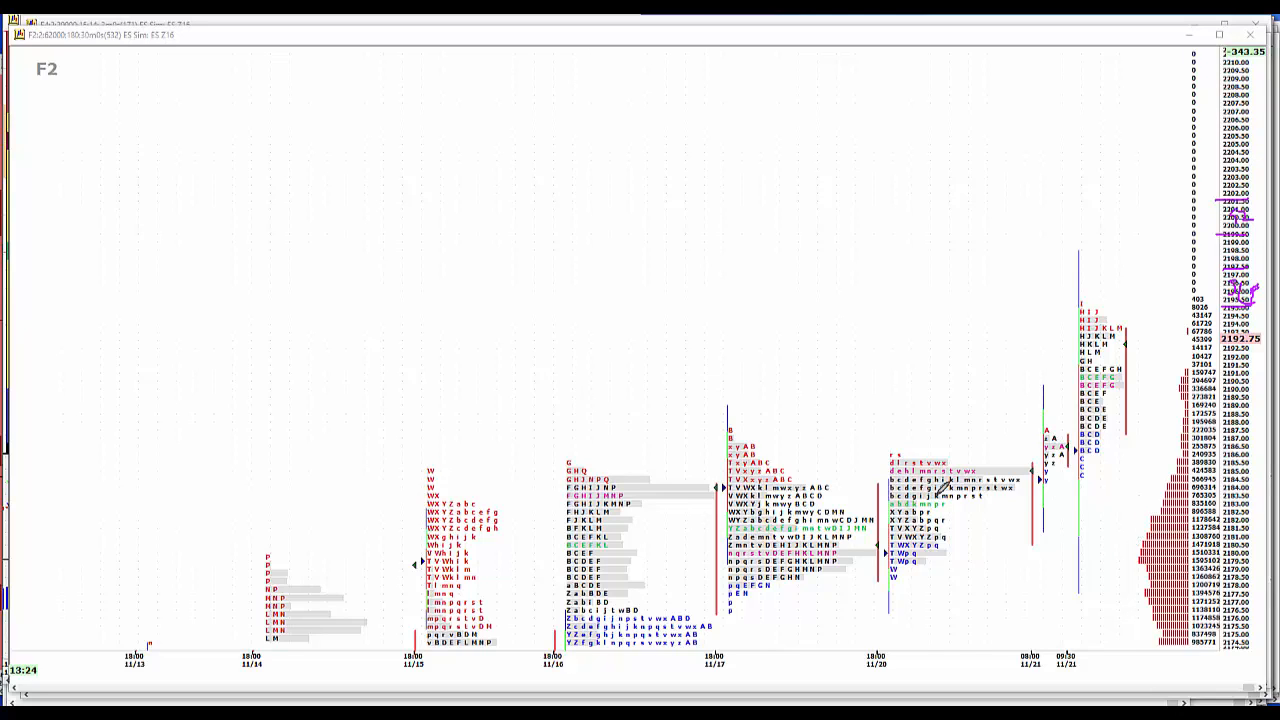
mouse_move(852, 444)
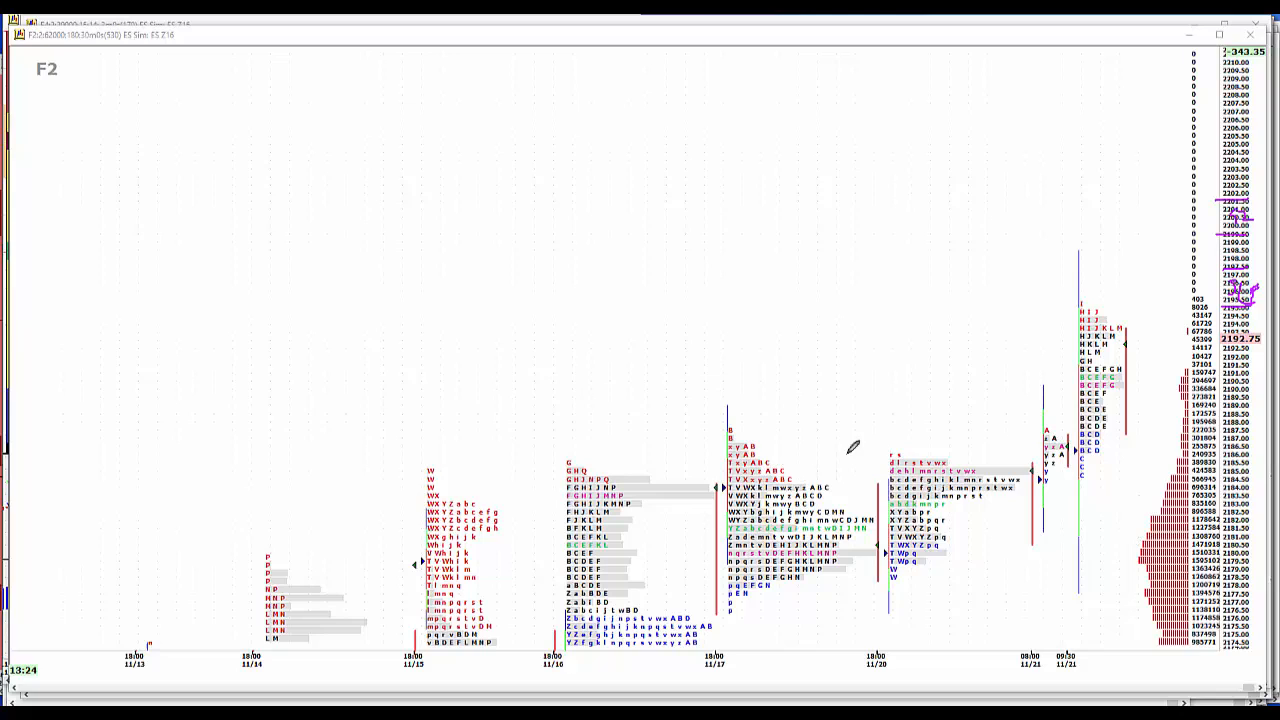
mouse_move(928, 444)
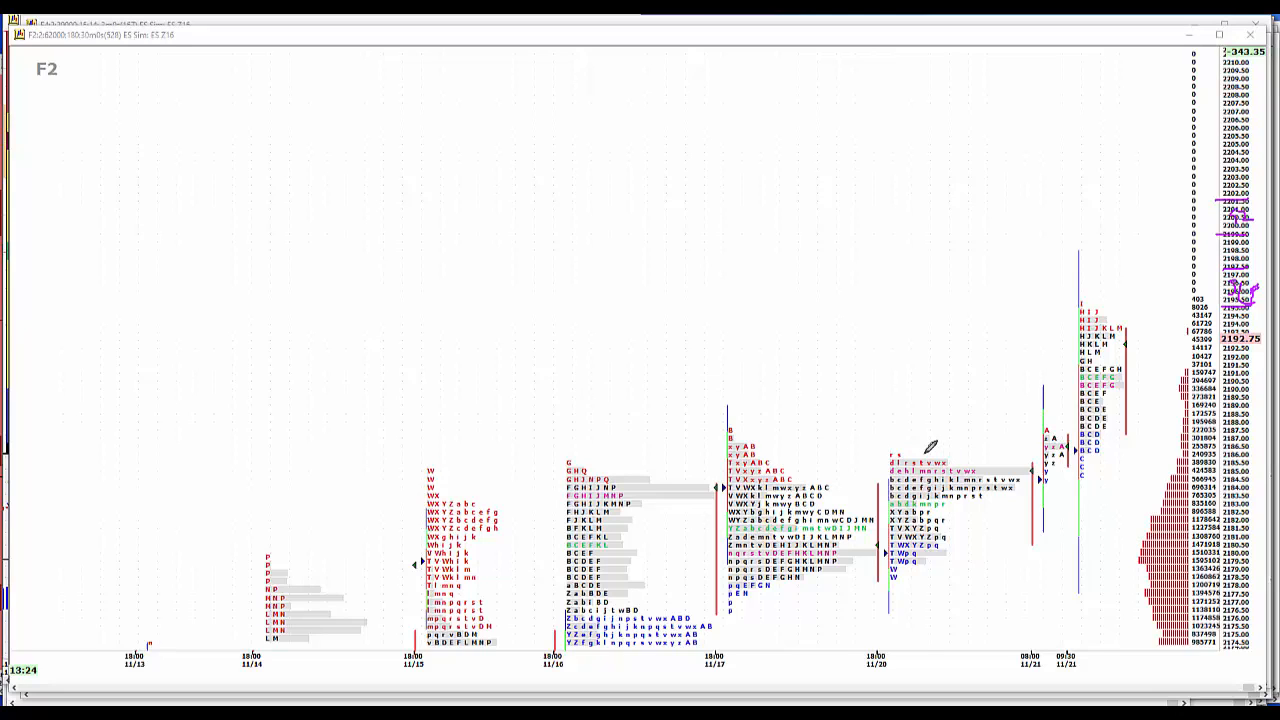
mouse_move(1224, 440)
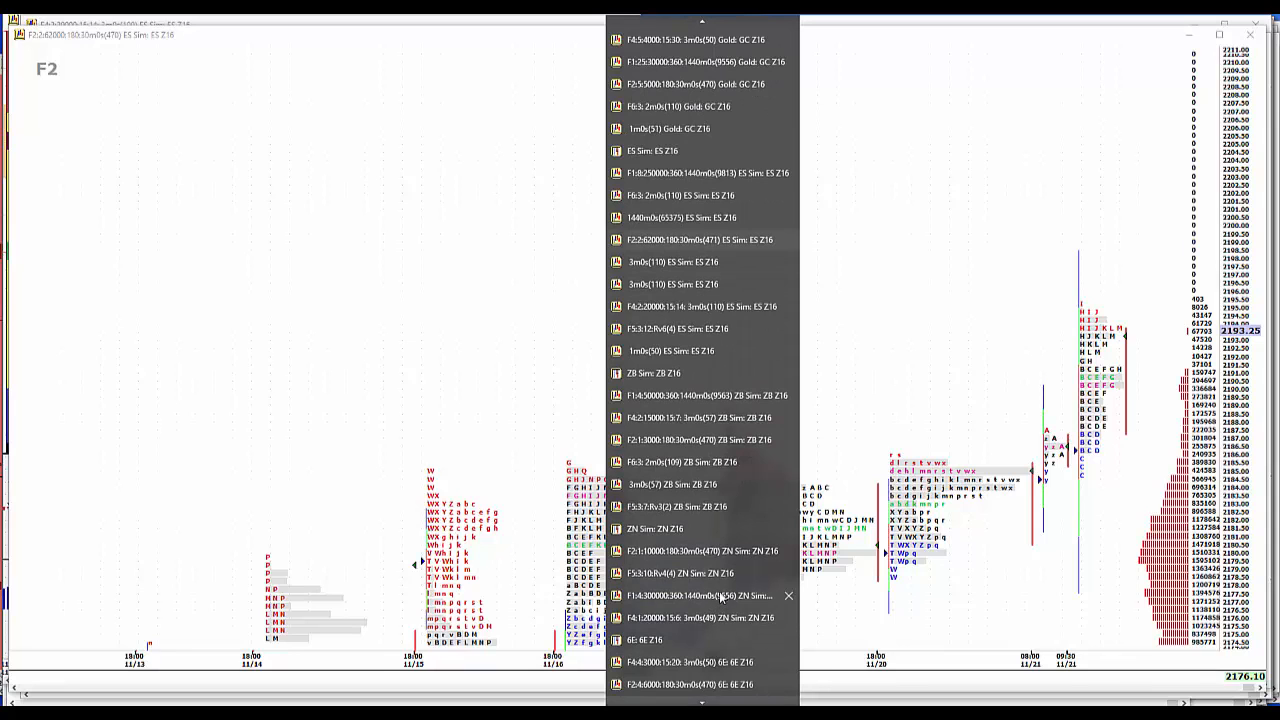
Step: Bring the ZN Z16 F1 market profile chart to the front
click(700, 596)
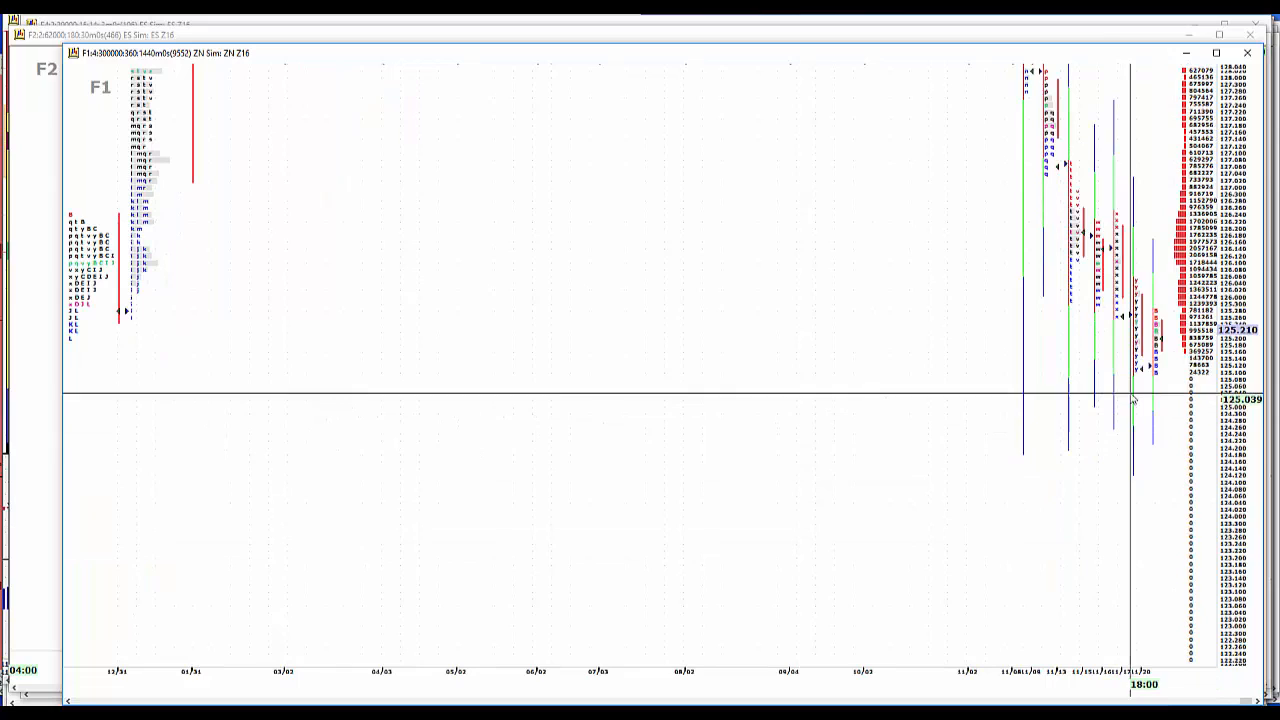
mouse_move(1158, 378)
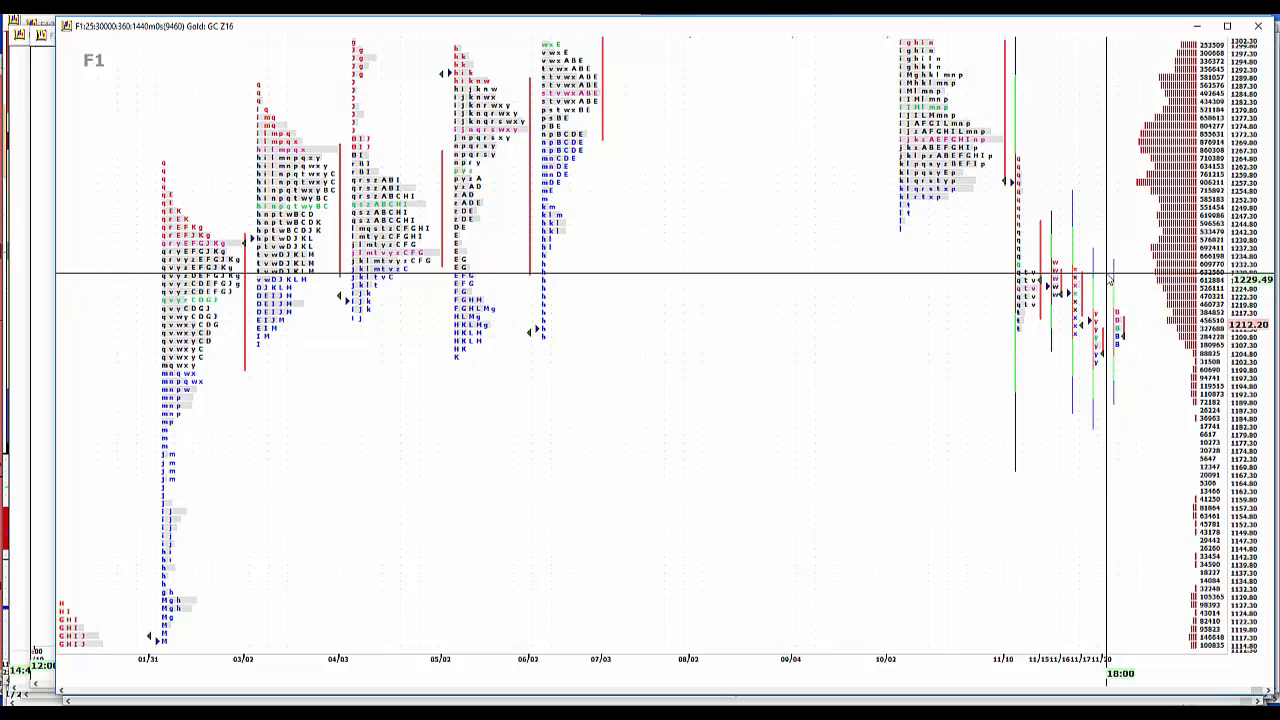
mouse_move(750, 270)
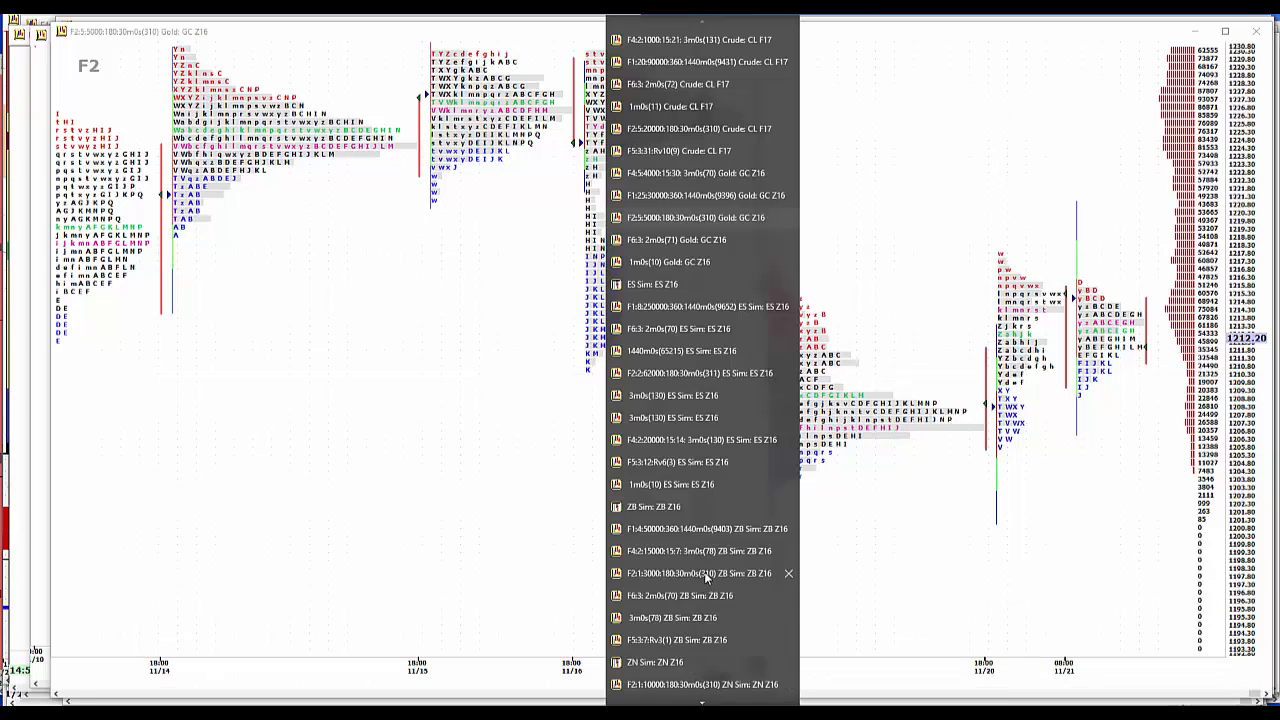
Step: After reviewing Gold GC Z16, select the ZB Z16 profile chart from the window list
click(690, 572)
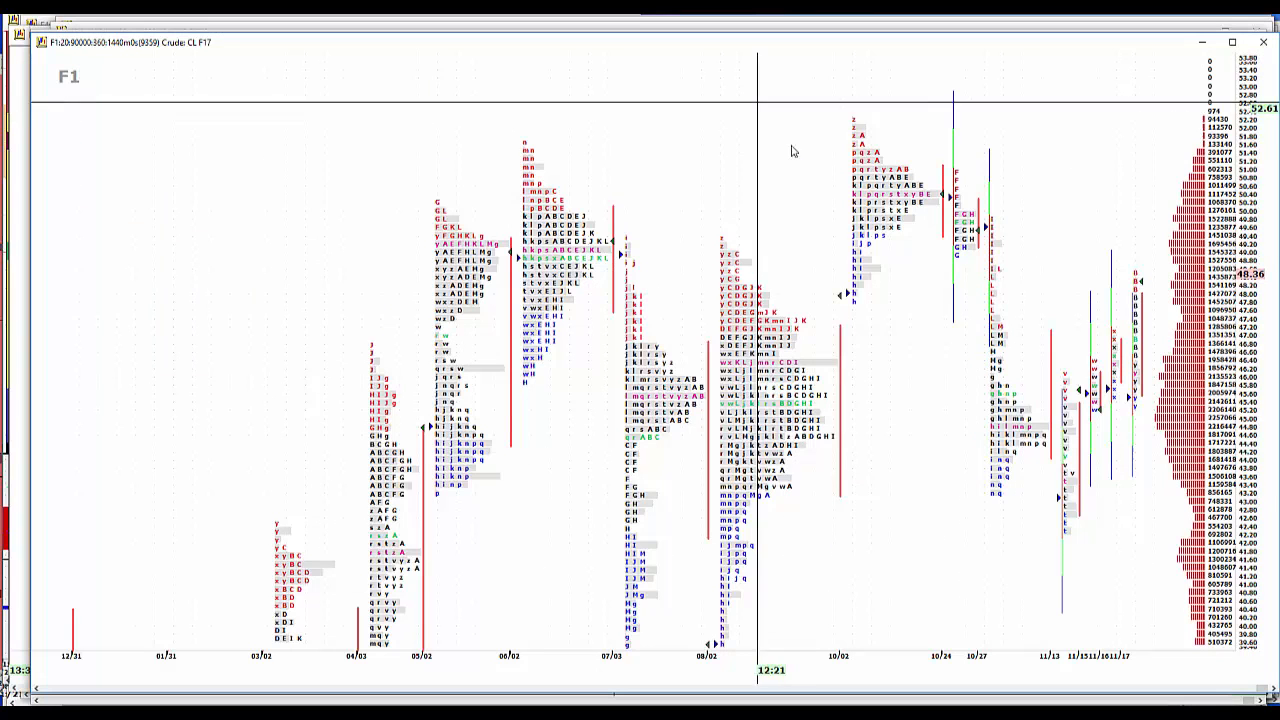
mouse_move(896, 264)
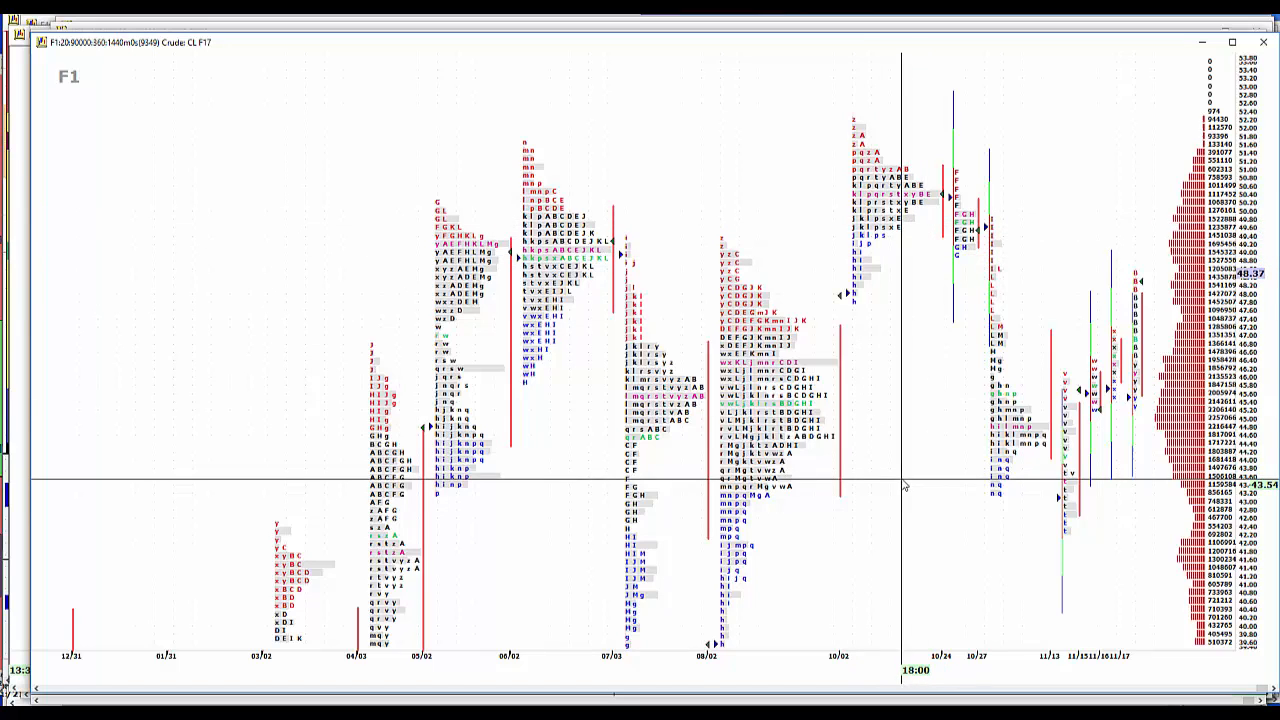
mouse_move(1064, 308)
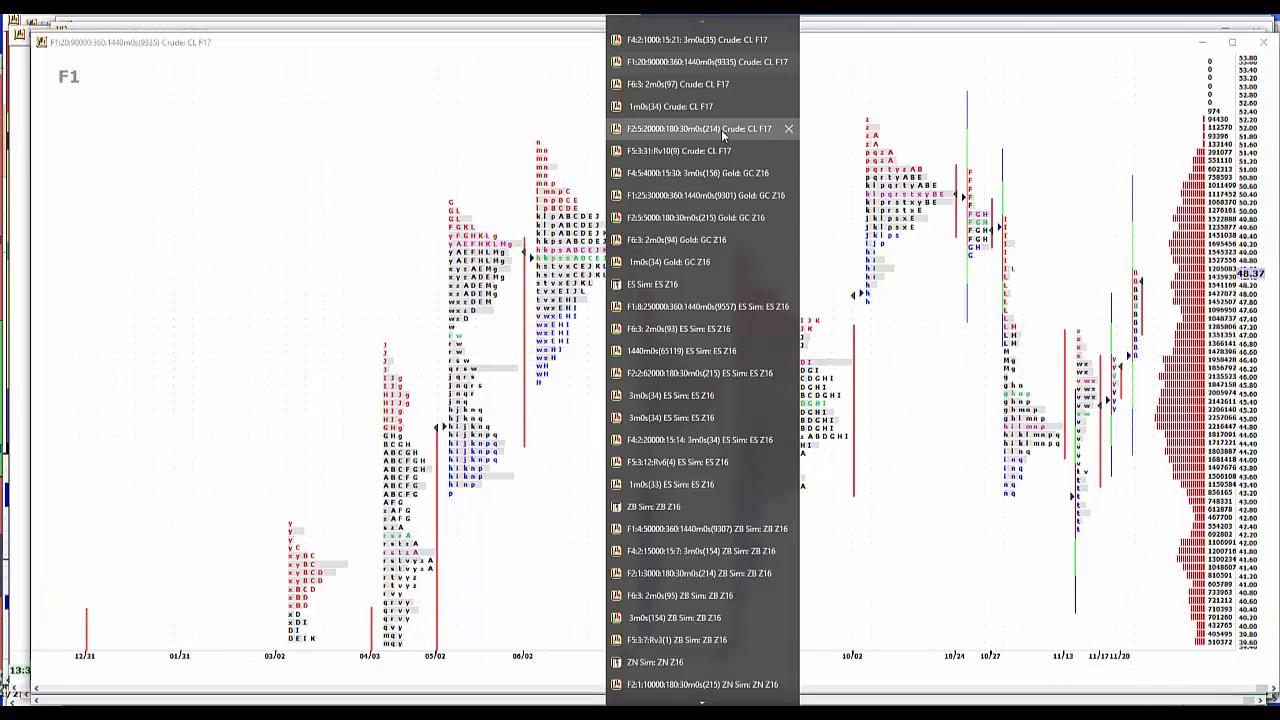
Step: Select the Crude CL F17 F2 30-minute chart from the chart list
click(696, 128)
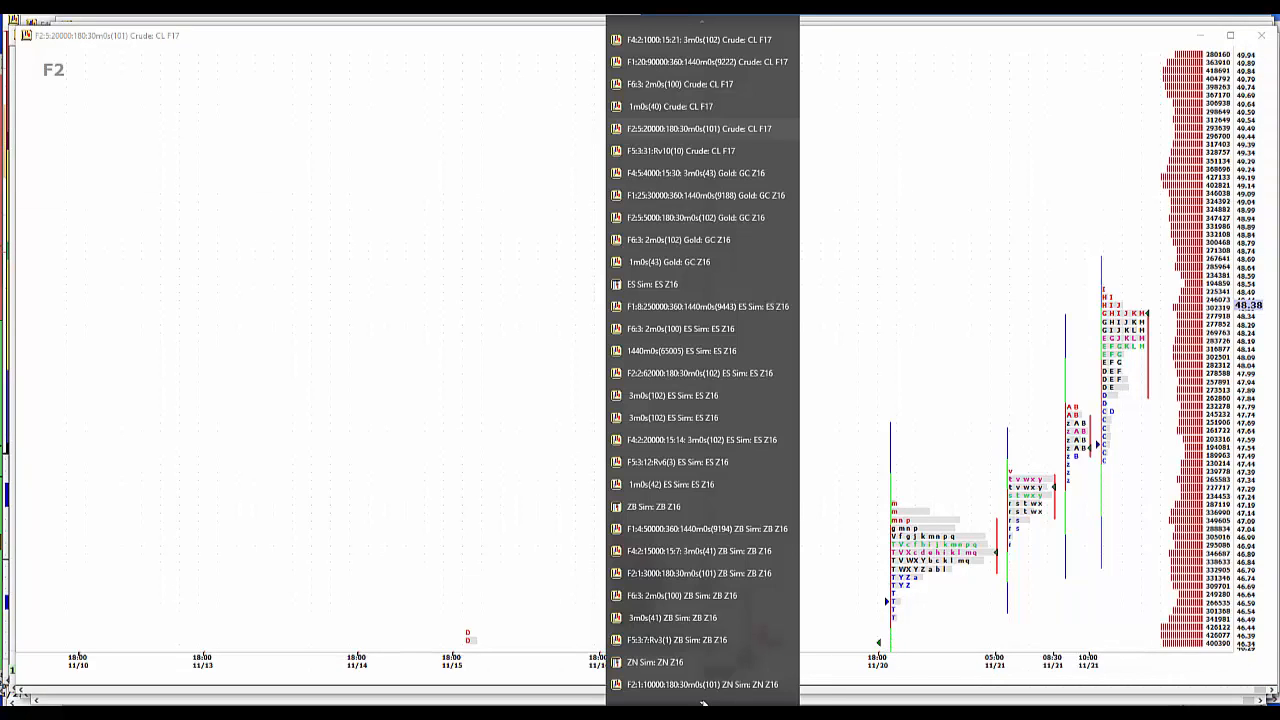
Step: Scroll the chart window list down to the Euro 6E Z16 entries
scroll(down, 3)
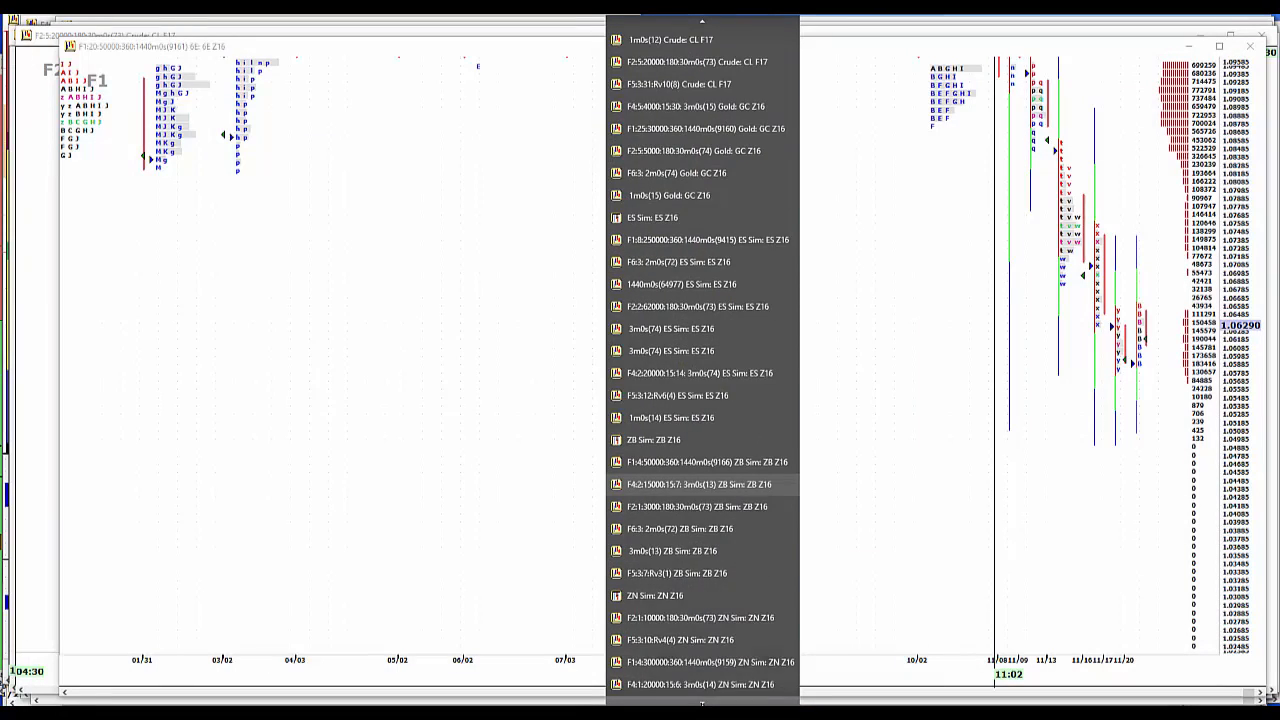
scroll(down, 3)
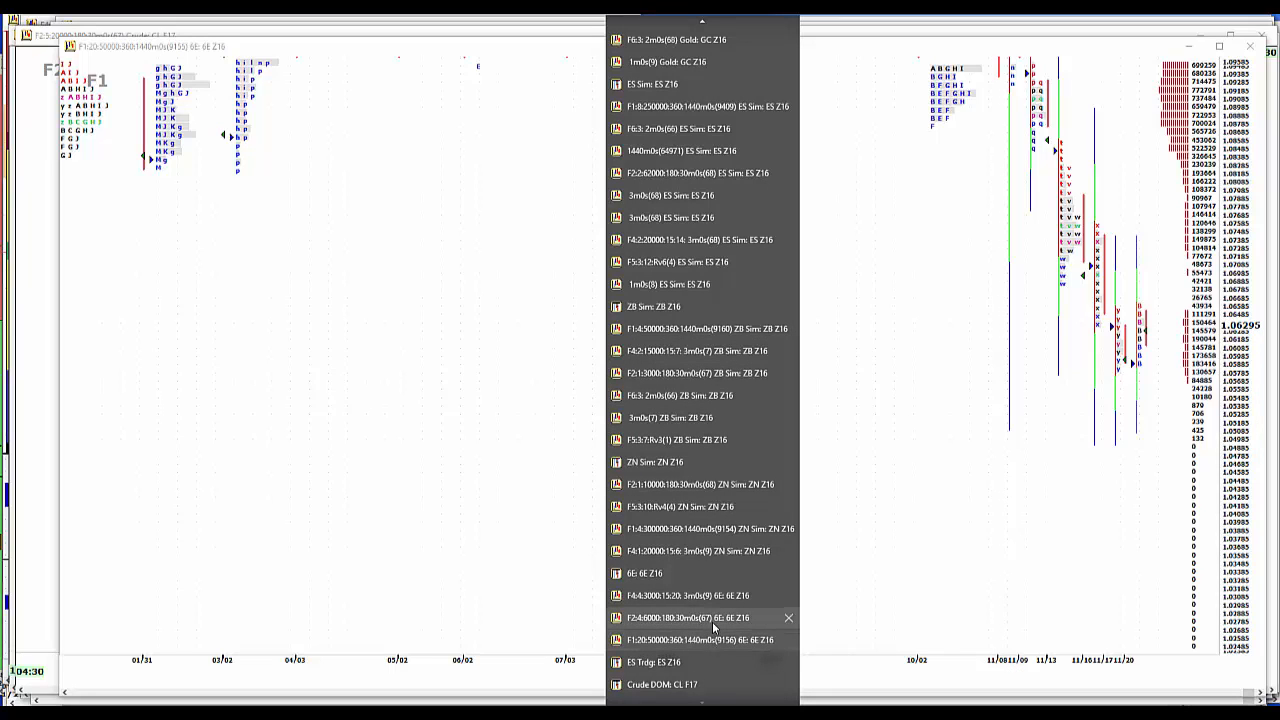
Step: Select the Euro 6E Z16 F2 30-minute chart to review buy and sell levels
click(686, 616)
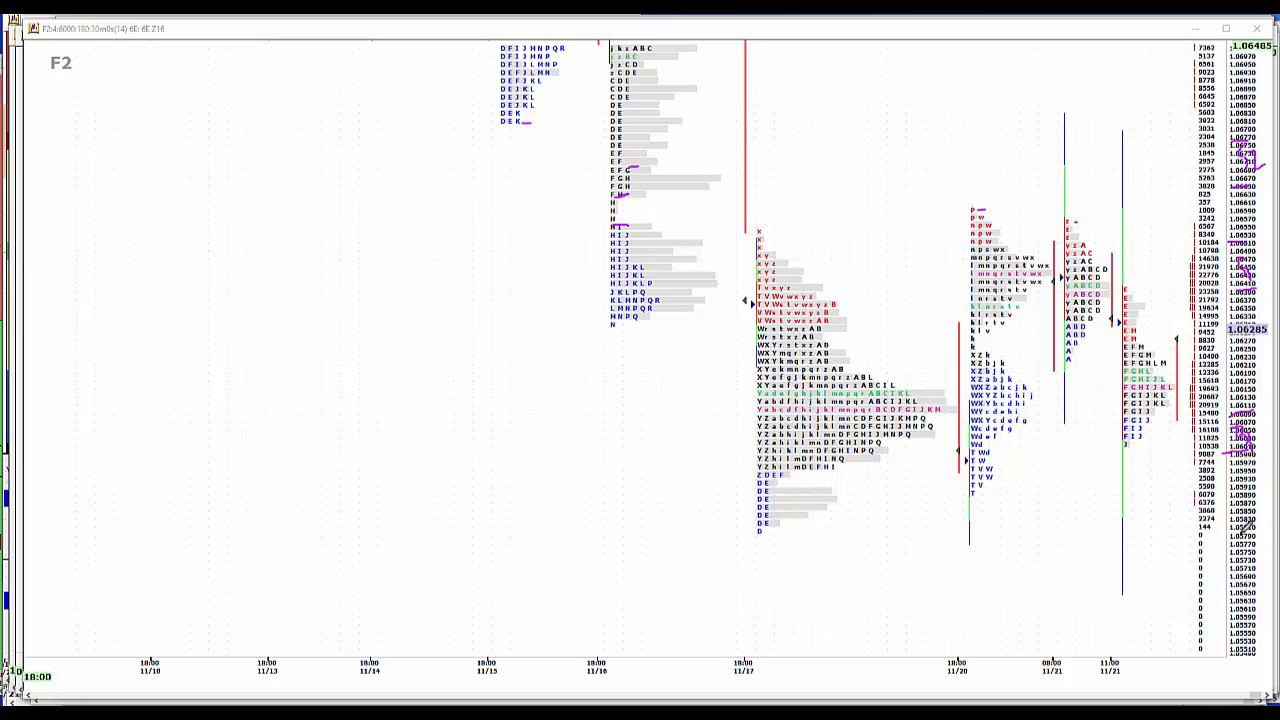
mouse_move(776, 568)
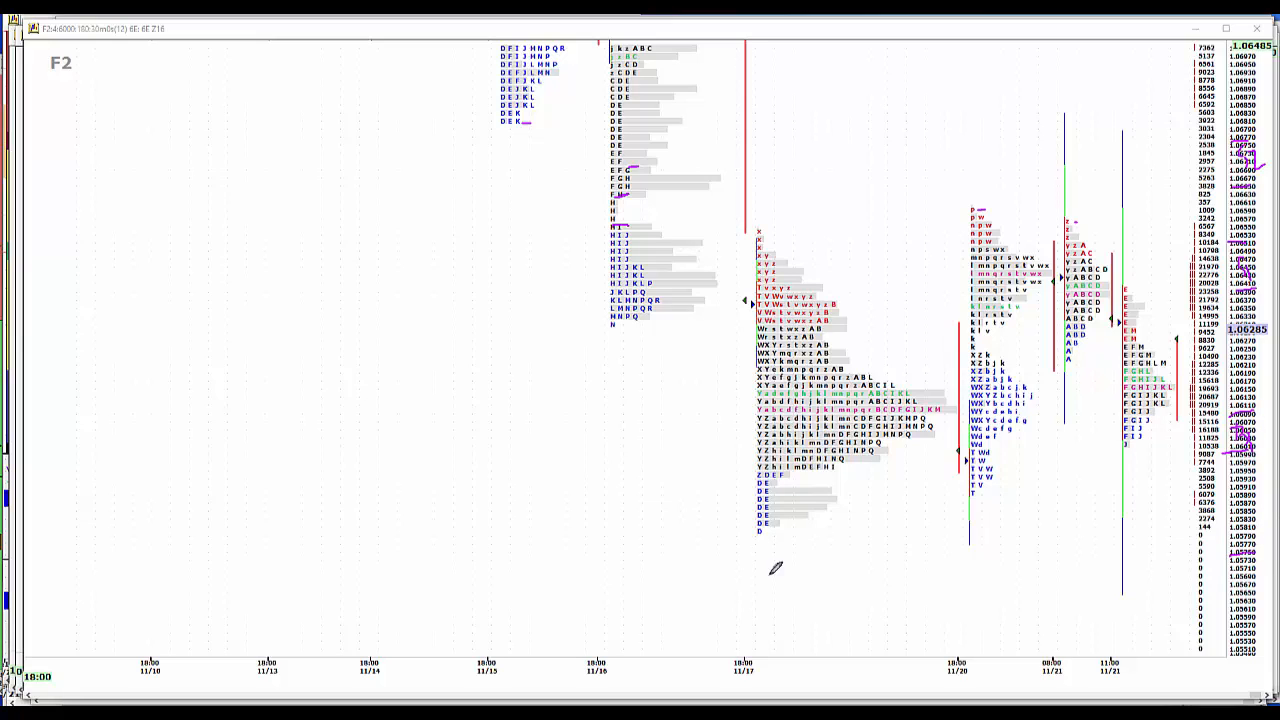